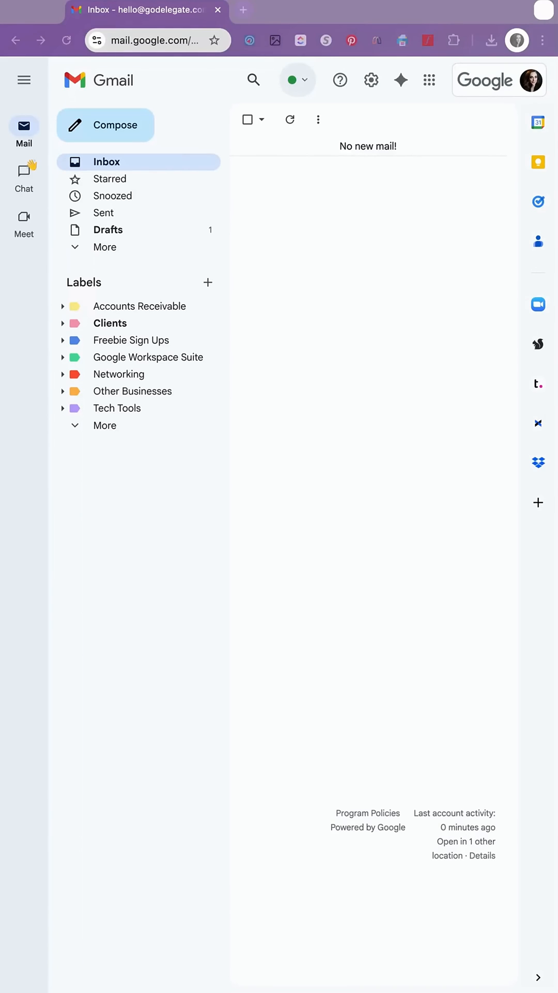
mouse_move(371, 79)
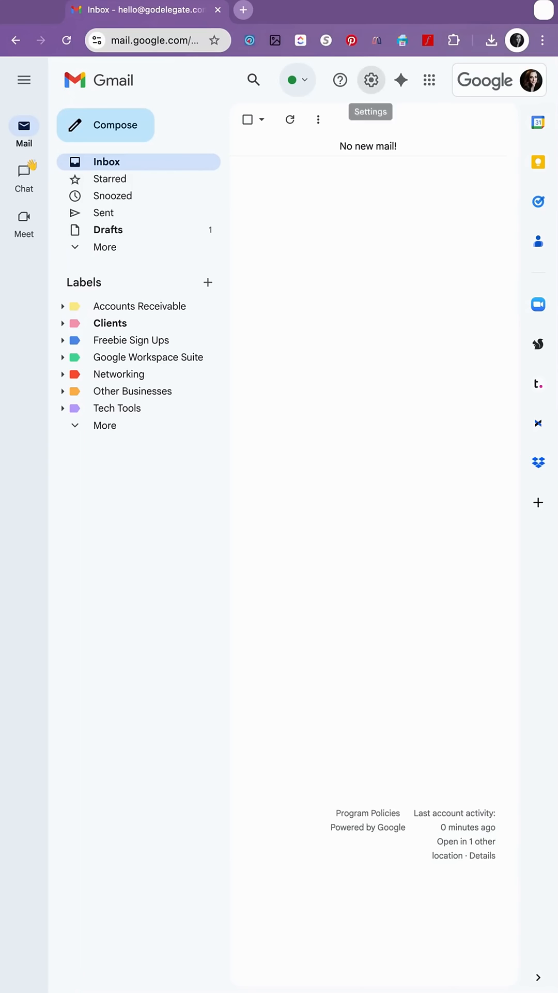
Step: Open Gmail's Quick settings panel from the gear icon
left_click(372, 79)
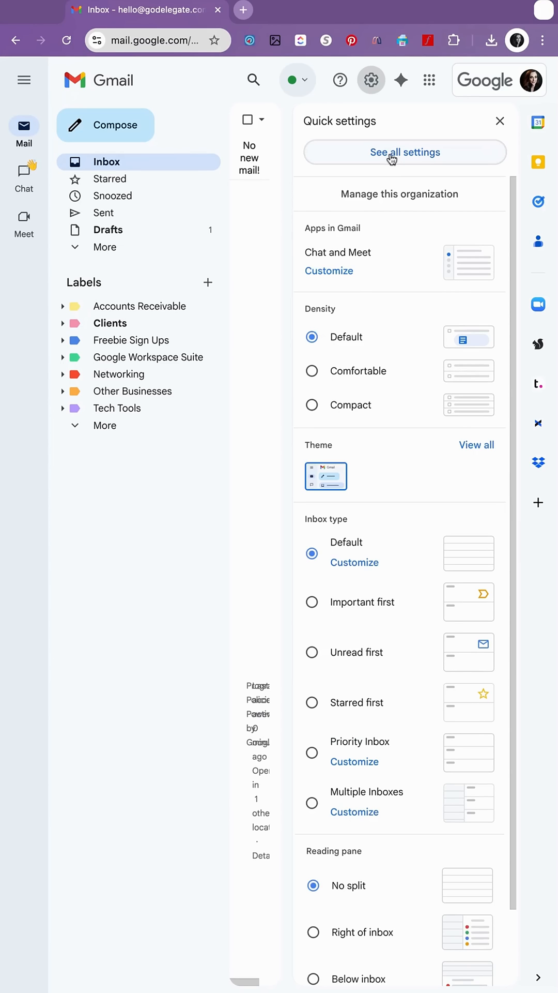
Step: Enable Templates under Advanced settings and save the changes
left_click(405, 152)
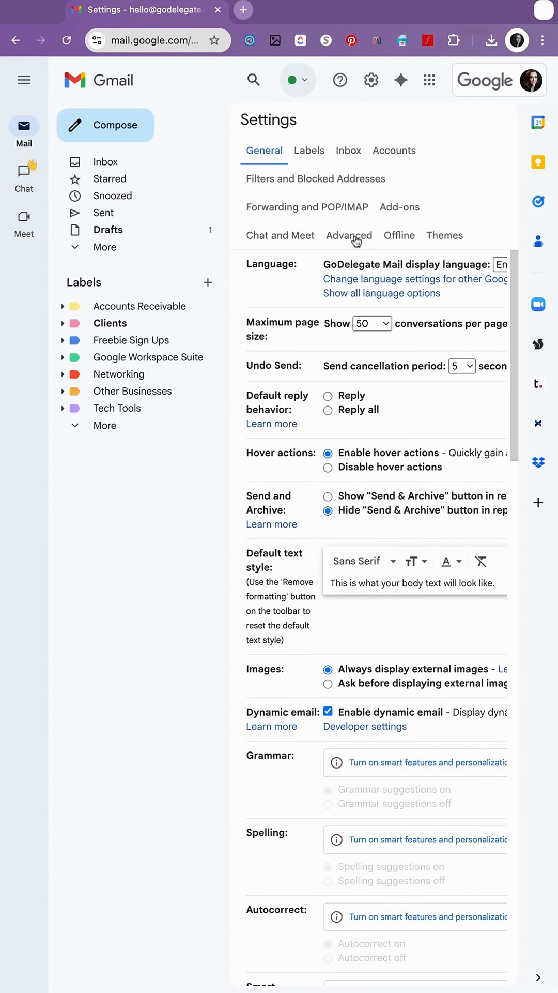
left_click(348, 235)
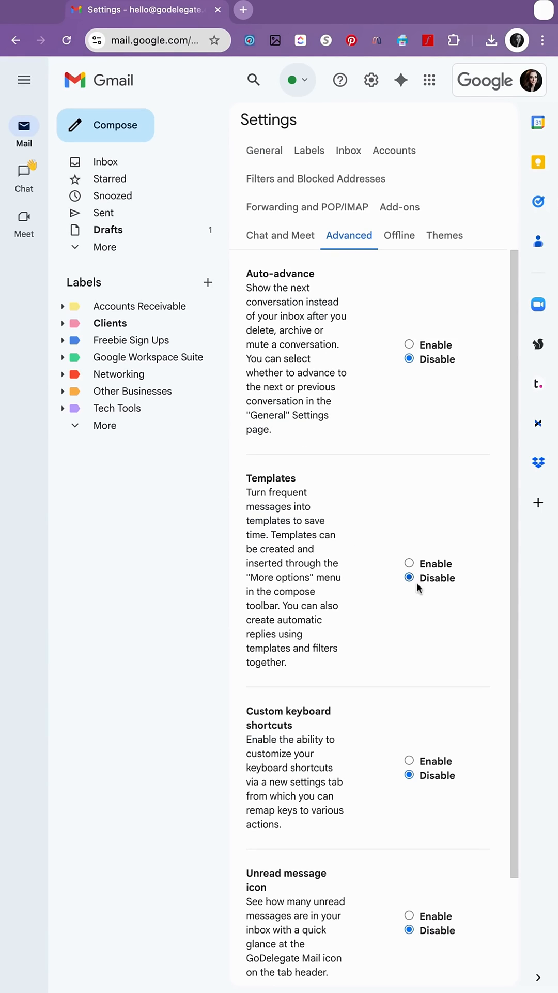
left_click(409, 564)
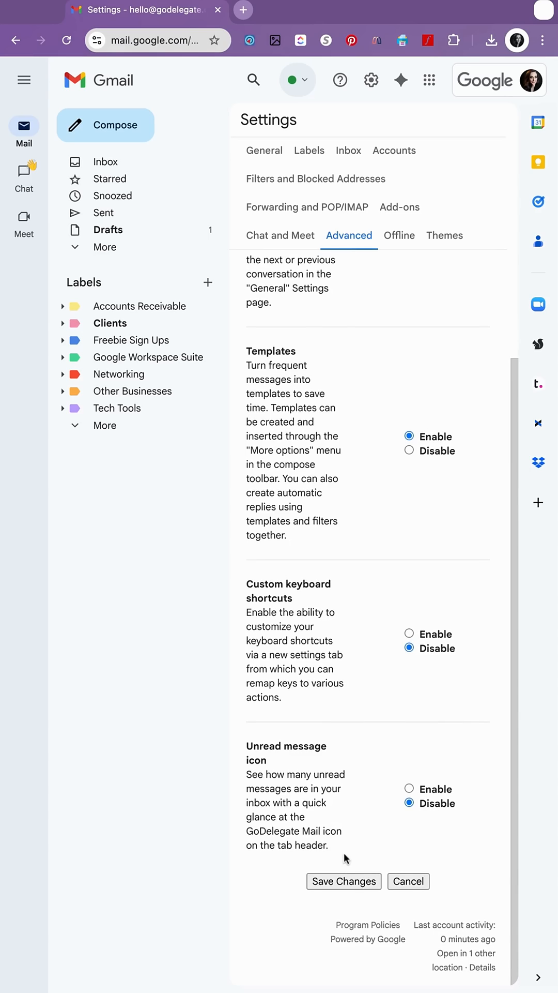
left_click(343, 880)
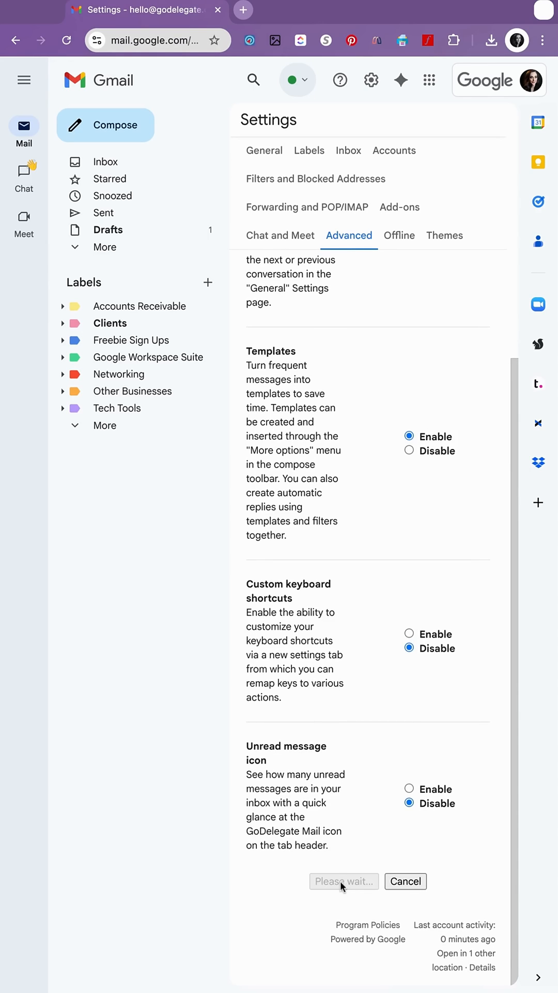
left_click(344, 881)
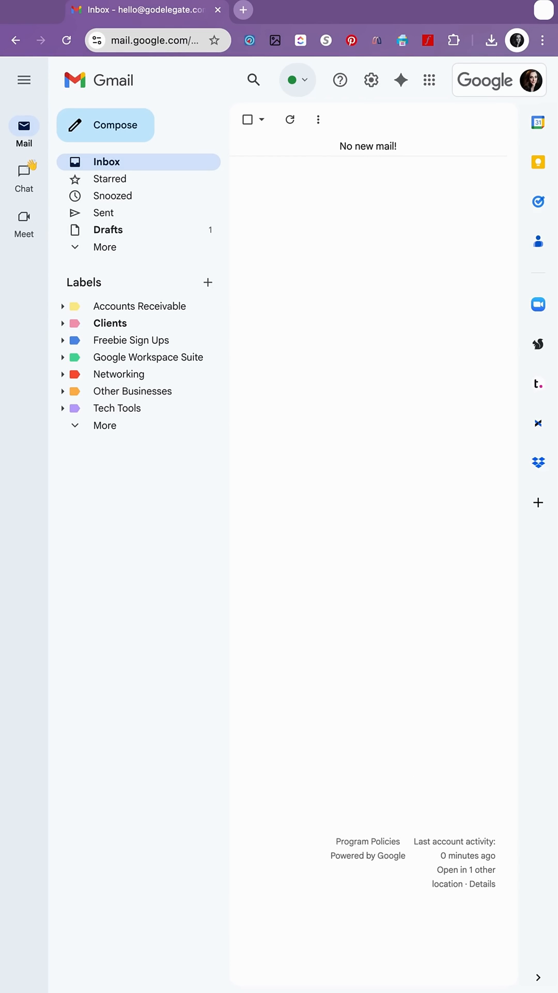
mouse_move(167, 195)
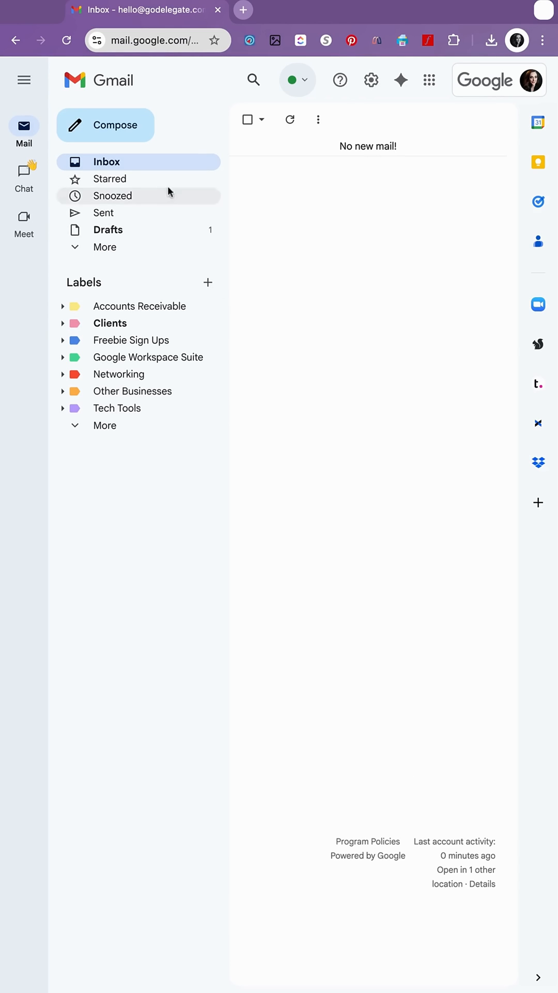
Step: Compose a new draft titled 'Weekly Client Update' with placeholder update sections
left_click(105, 125)
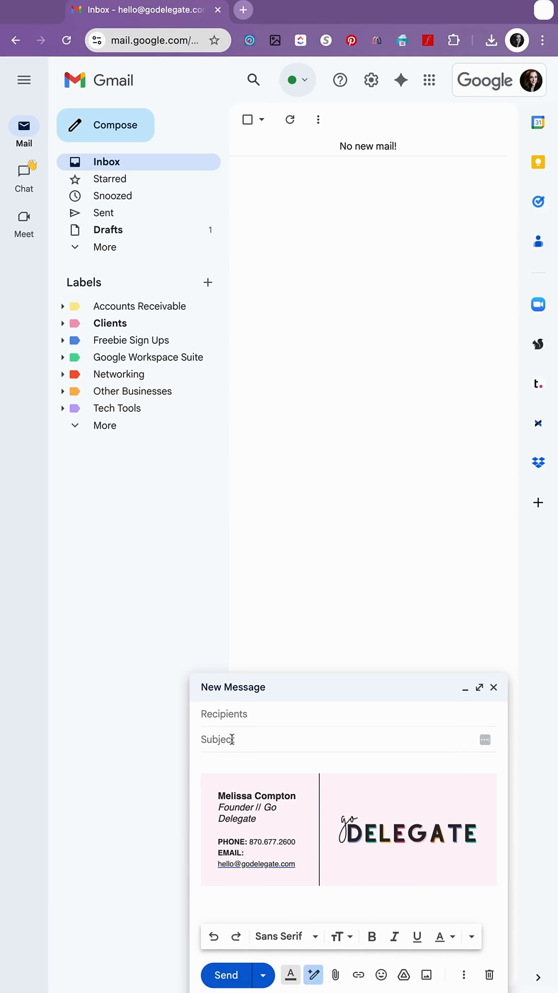
type("Weekly Client Update")
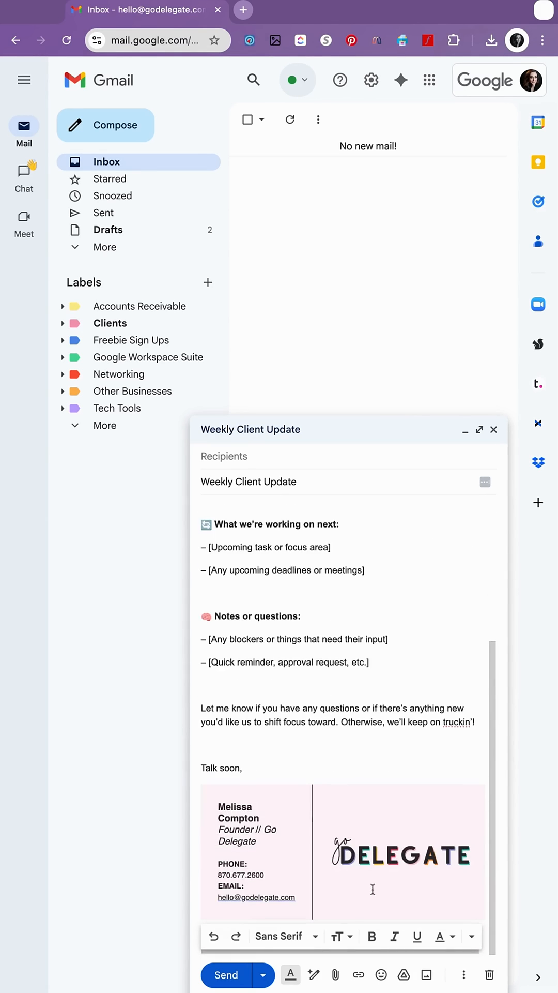
mouse_move(463, 974)
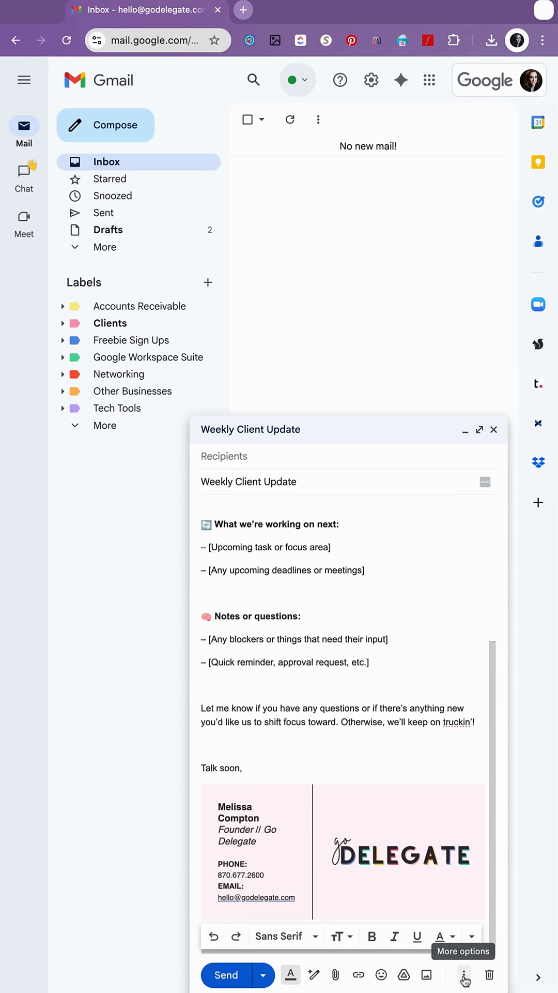
Step: Save the draft as a new template named 'Weekly Client Update'
left_click(464, 974)
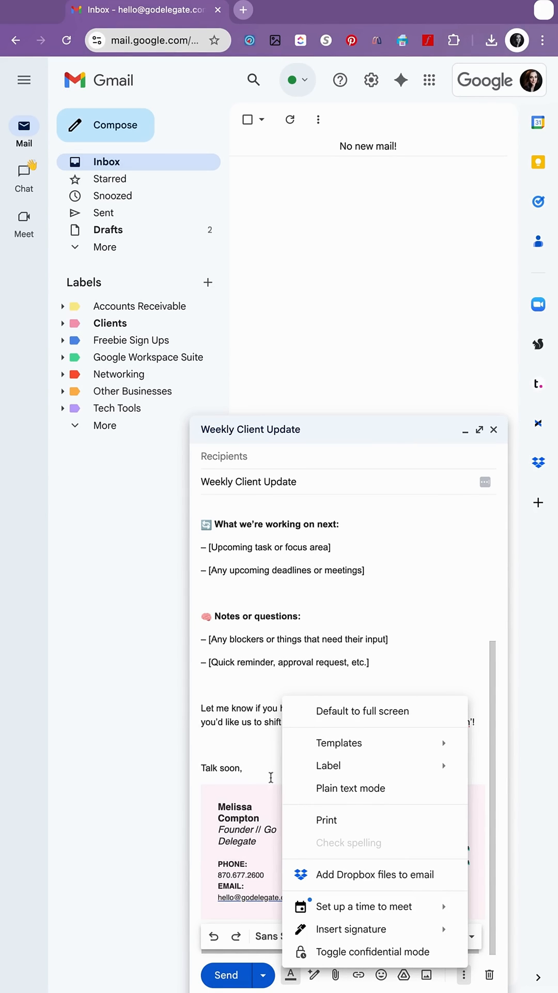
left_click(338, 742)
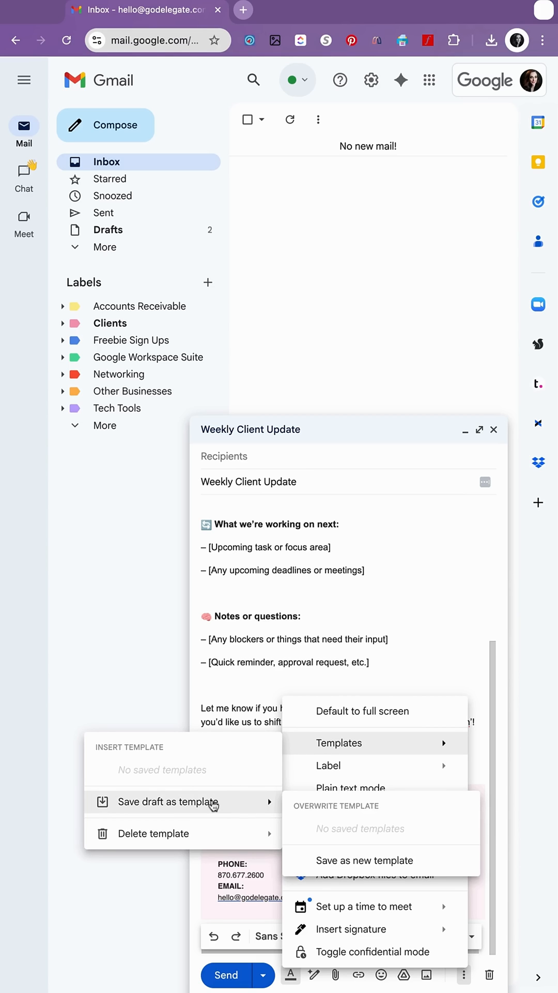
mouse_move(327, 830)
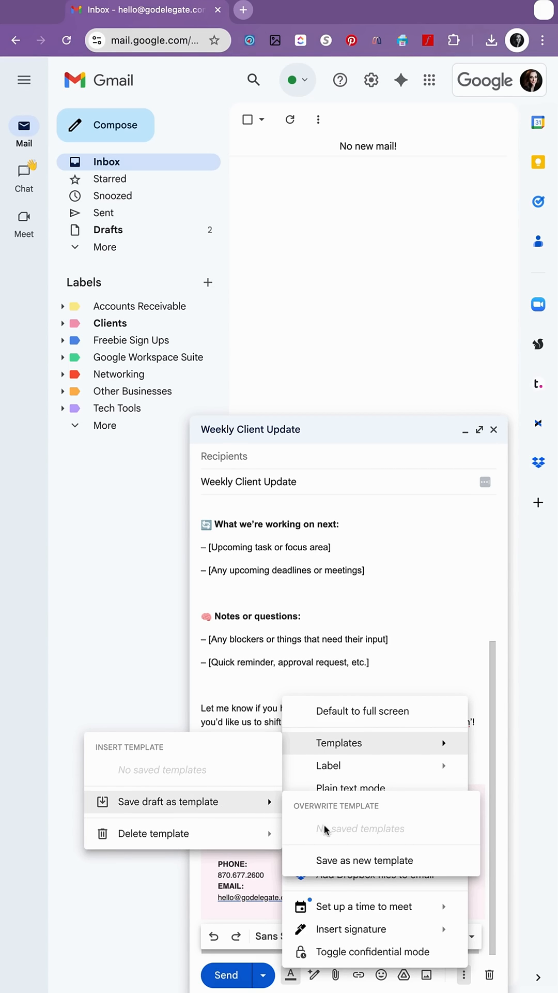
mouse_move(381, 860)
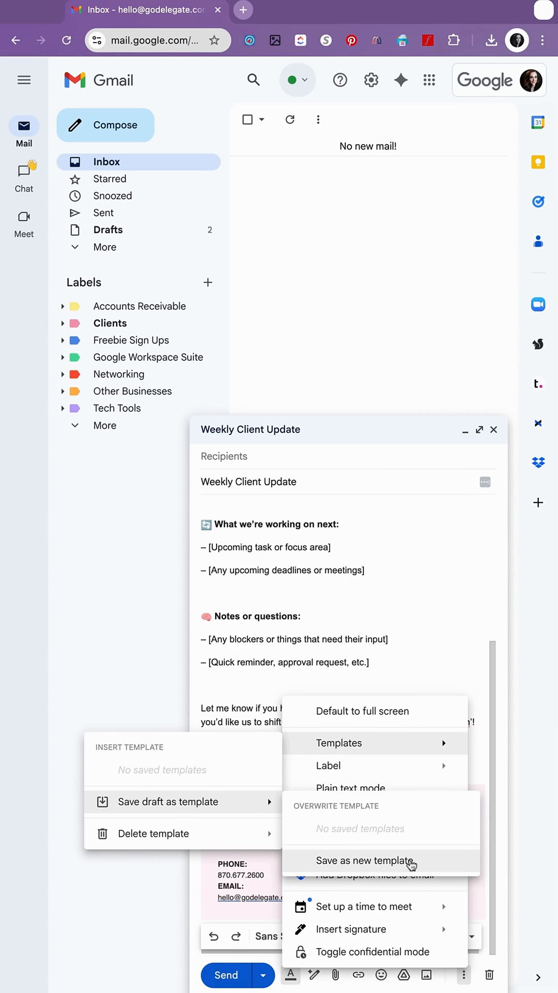
left_click(364, 859)
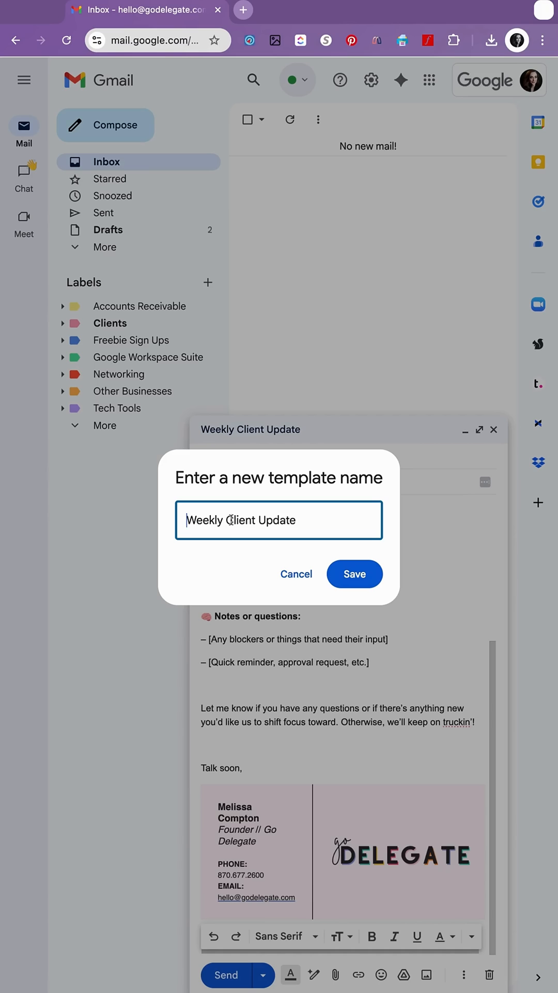
mouse_move(331, 520)
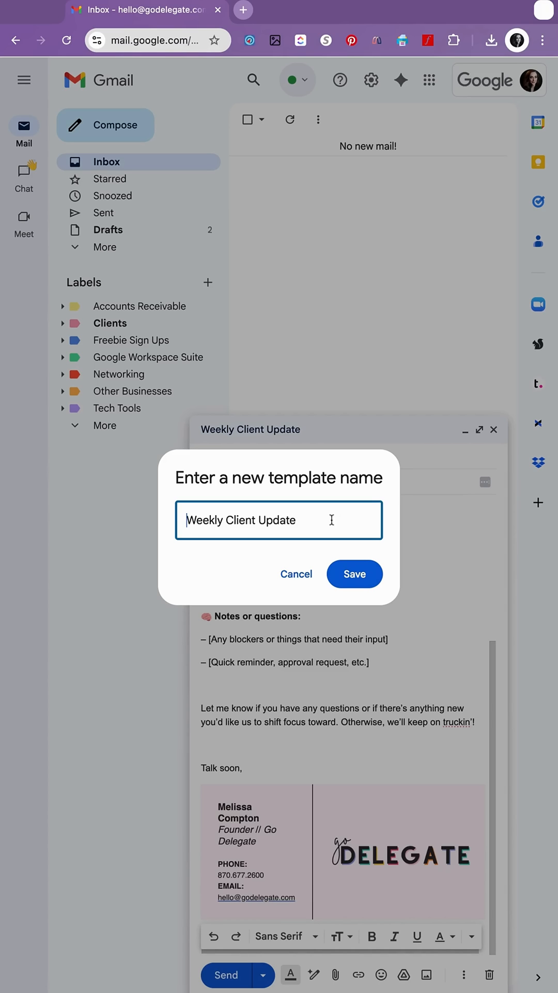
Step: Confirm saving the 'Weekly Client Update' template
left_click(355, 573)
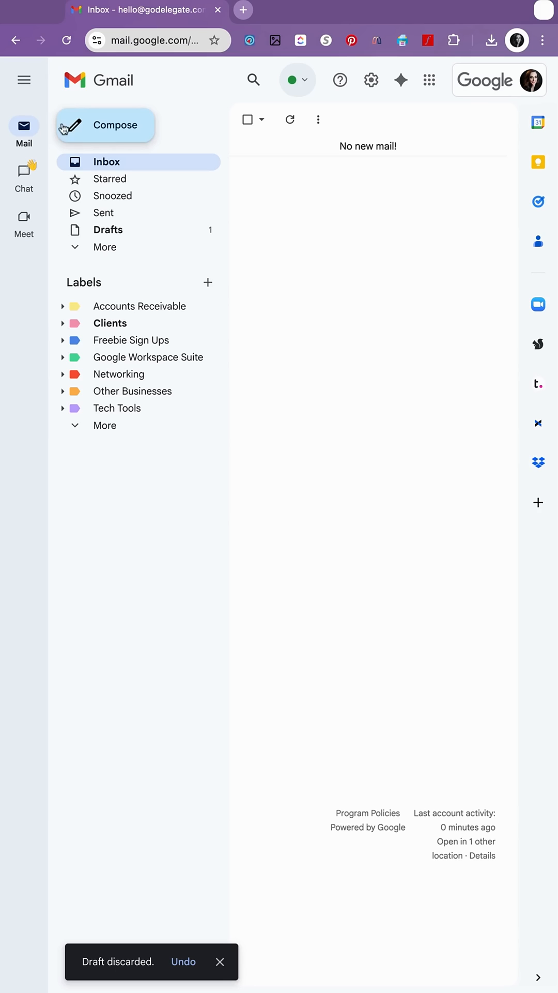
Step: Insert the 'Weekly Client Update' template into a new message
left_click(104, 124)
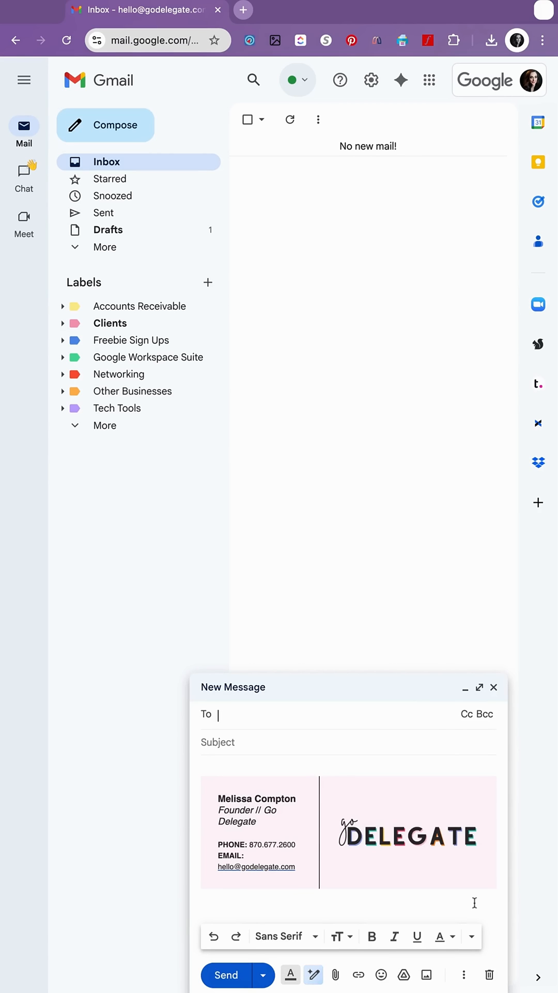
left_click(464, 974)
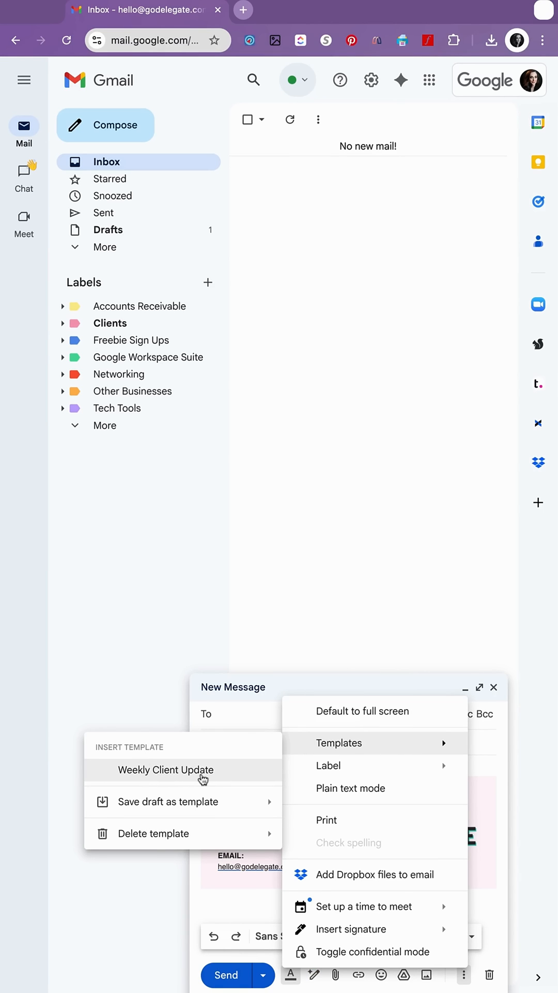
left_click(166, 770)
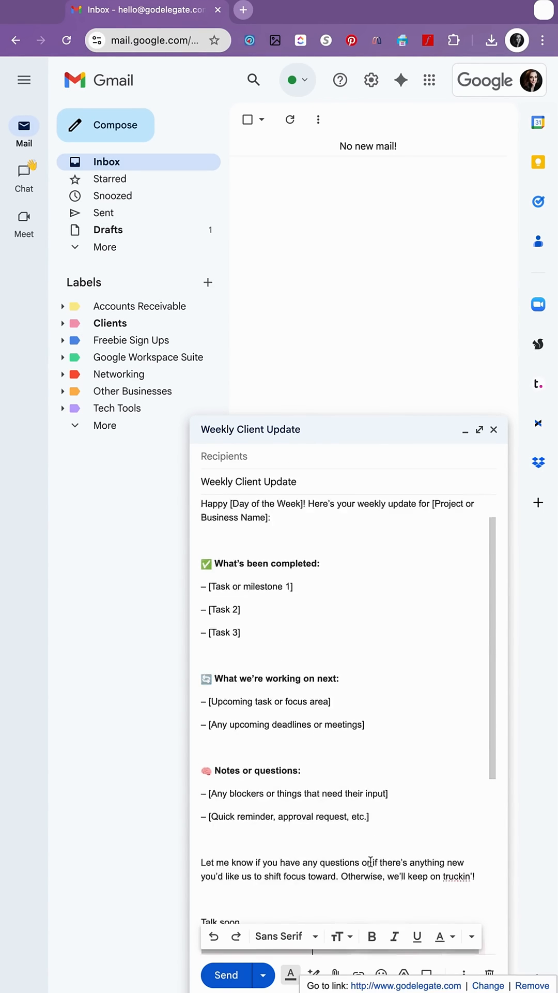
scroll("down", 3)
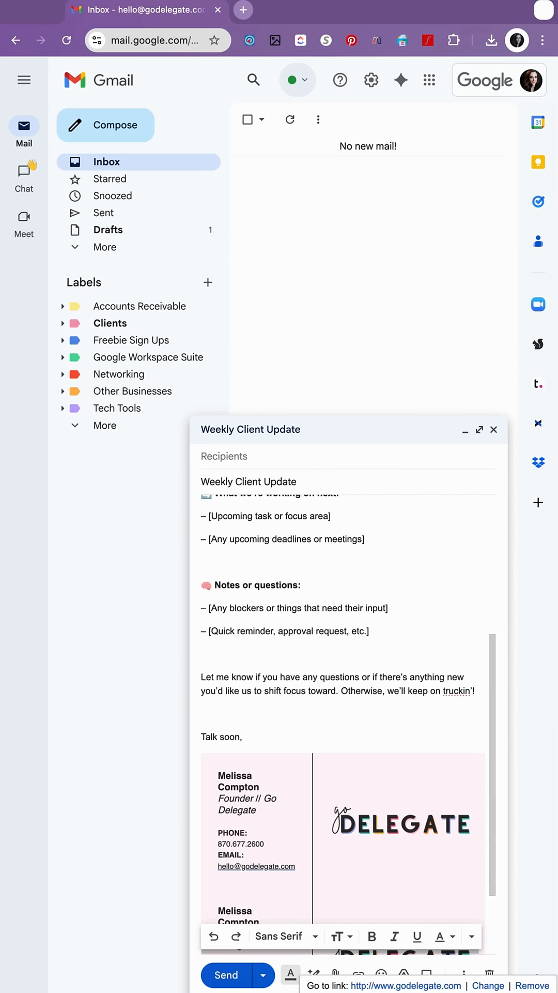